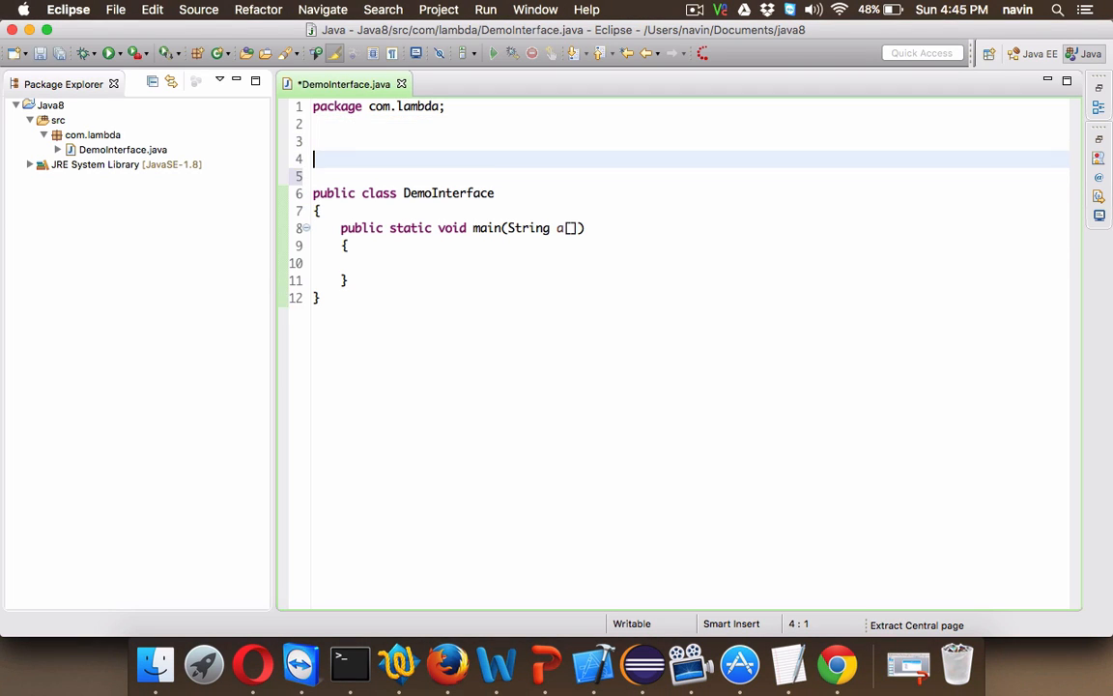
Declare interface Phone with the abstract method void call() above DemoInterface and save.
type("i")
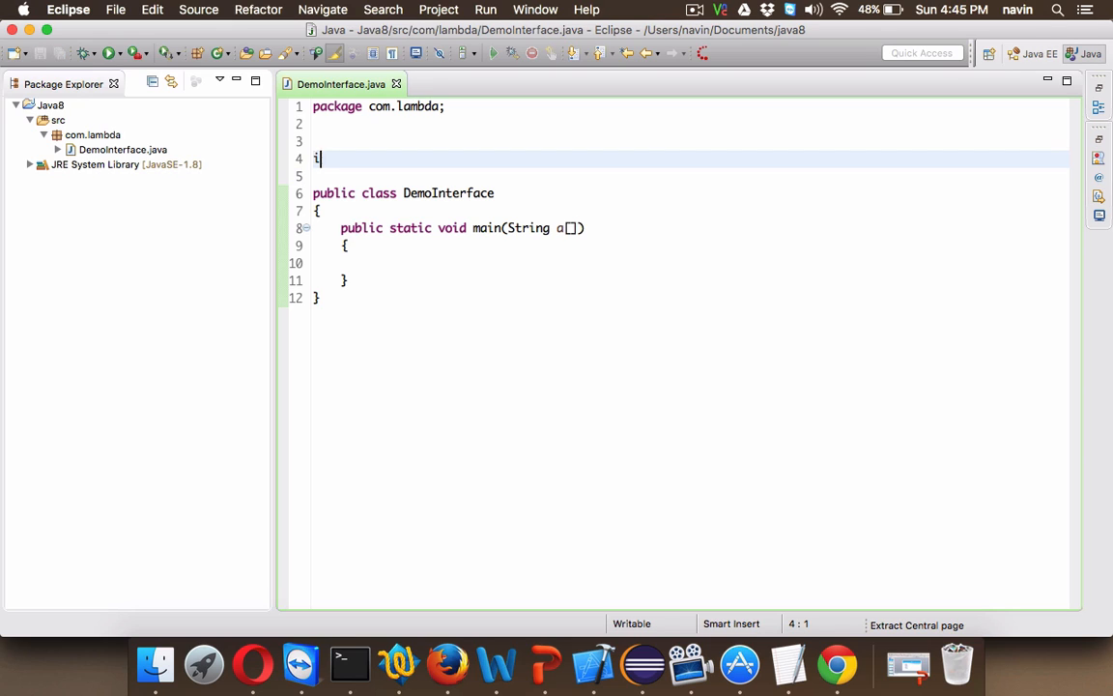
type("nterface Phone")
left_click(690, 176)
type("{")
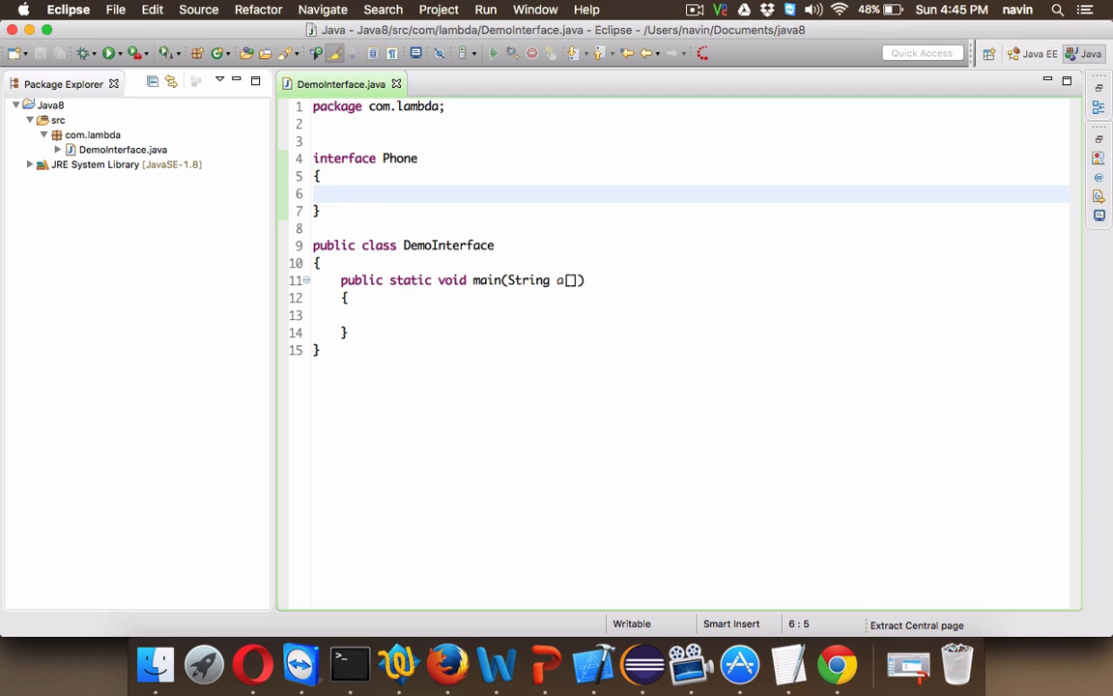
type("void ca")
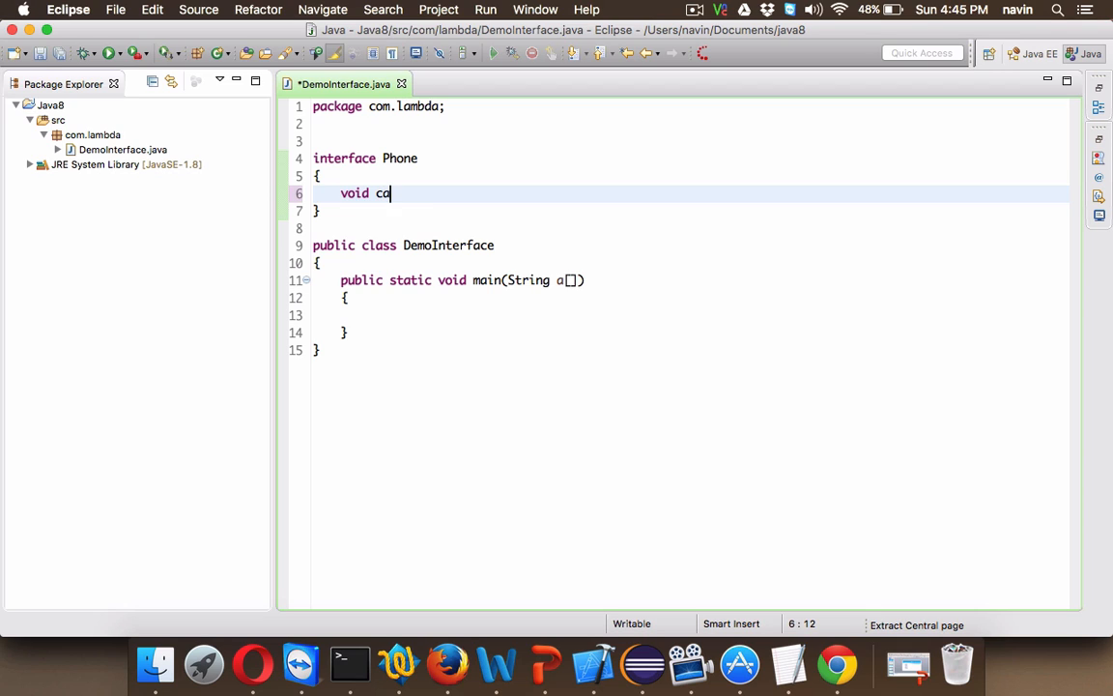
type("ll();")
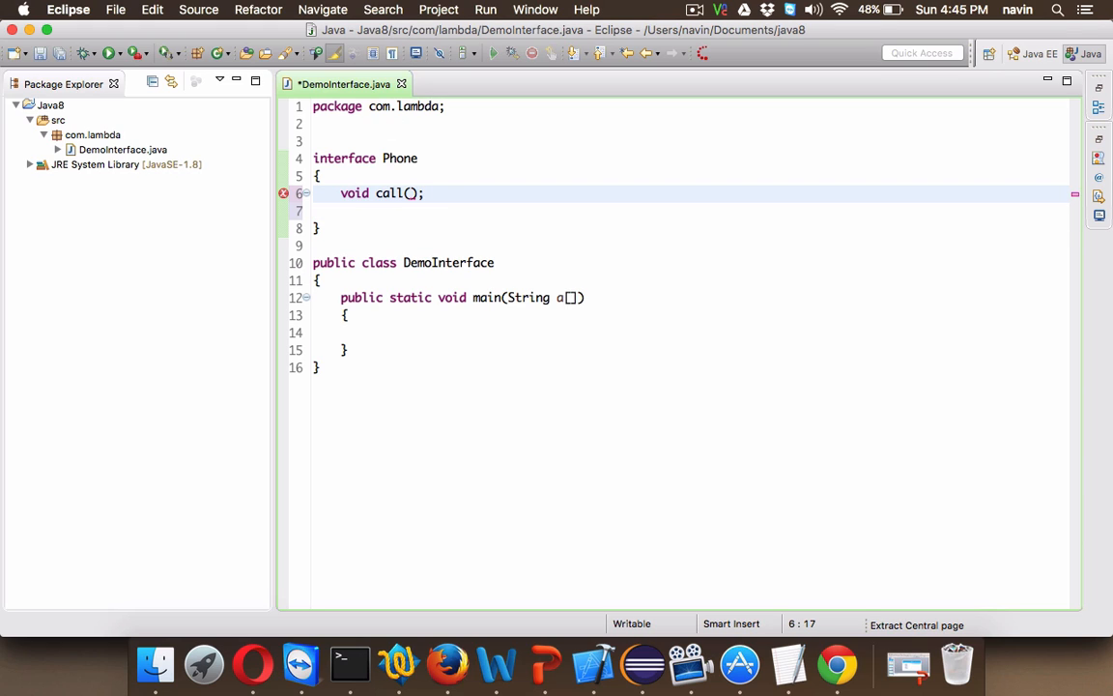
key("cmd+s")
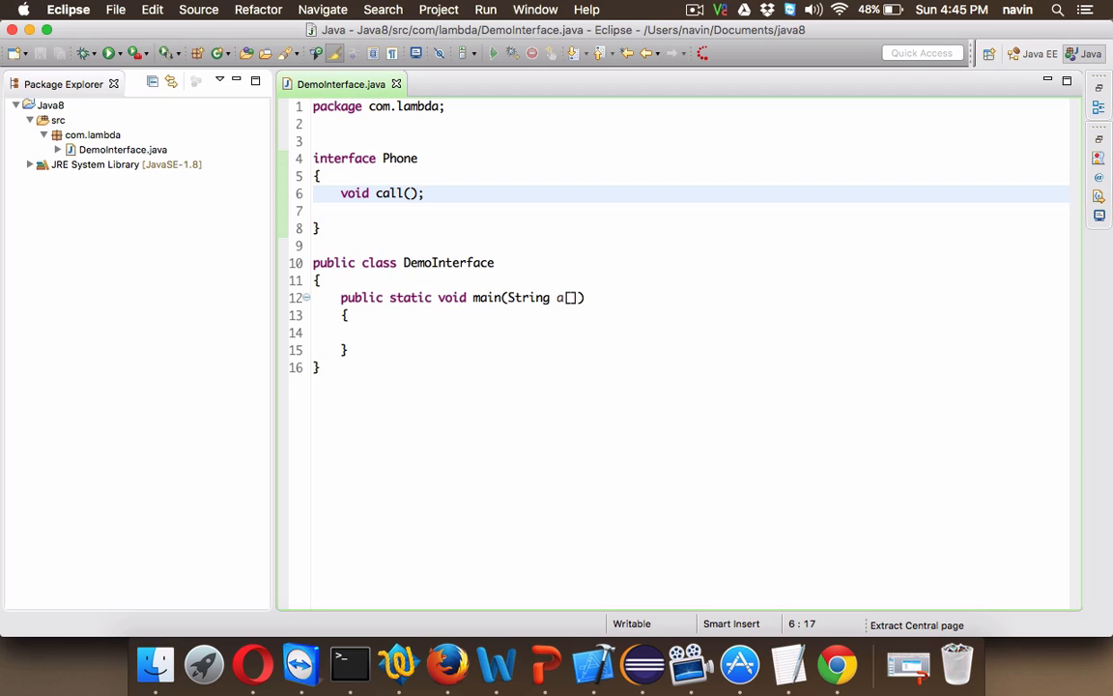
key("Return")
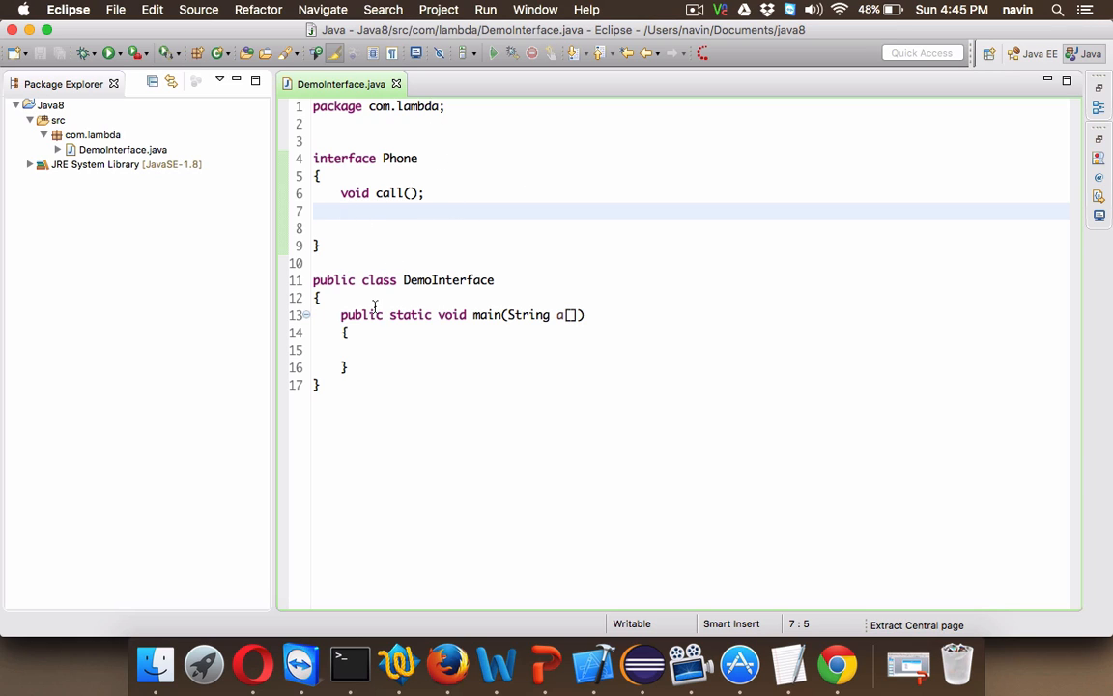
Write class AndroidPhone implements Phone with an empty public void call() method.
type("c")
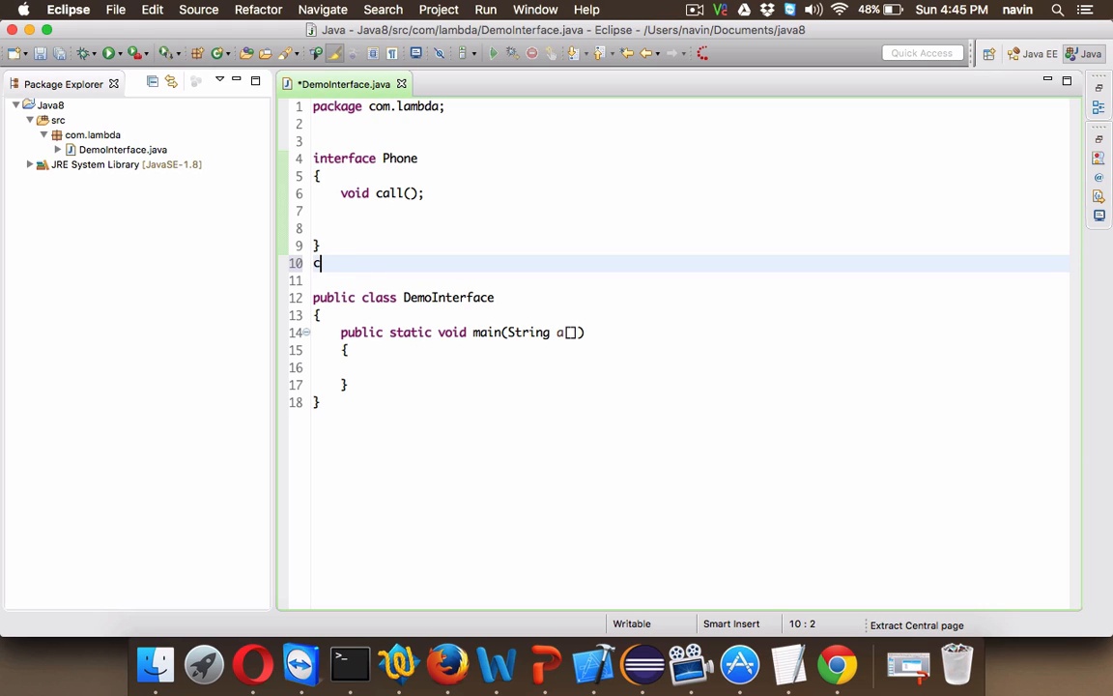
type("lass")
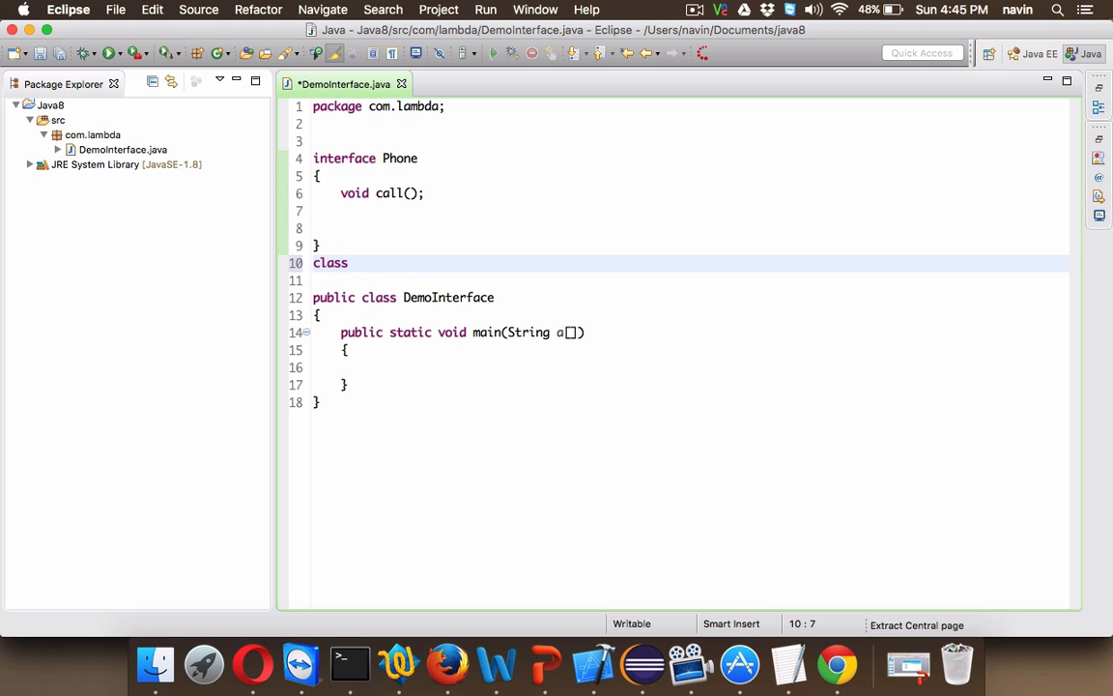
left_click(357, 263)
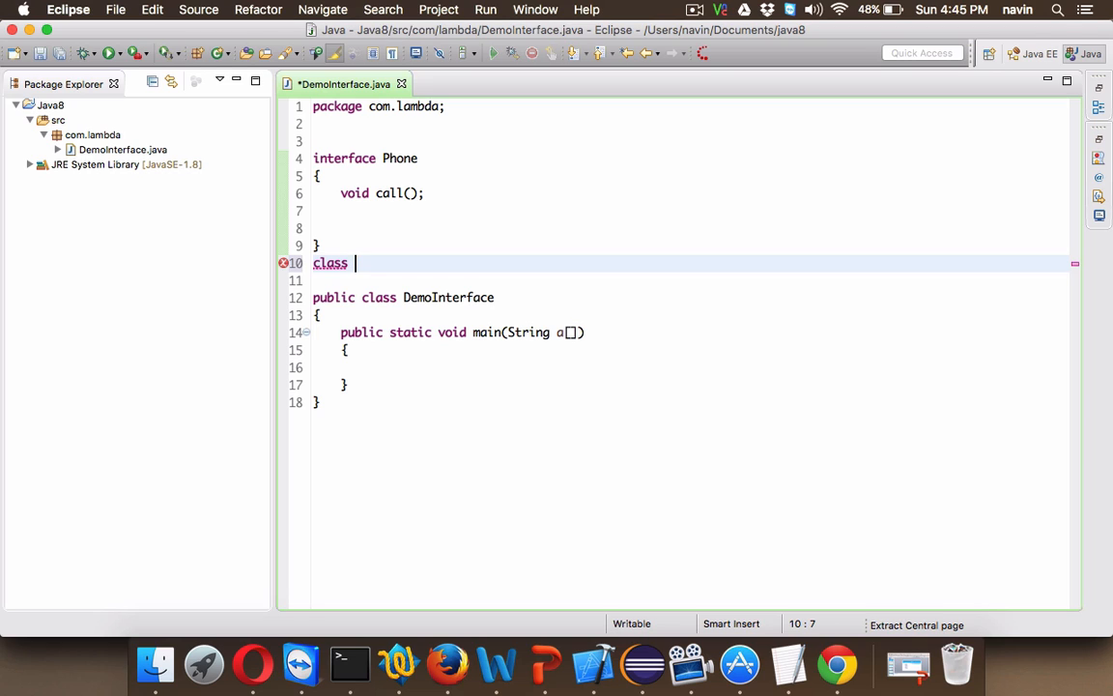
type("AndroidPhone im")
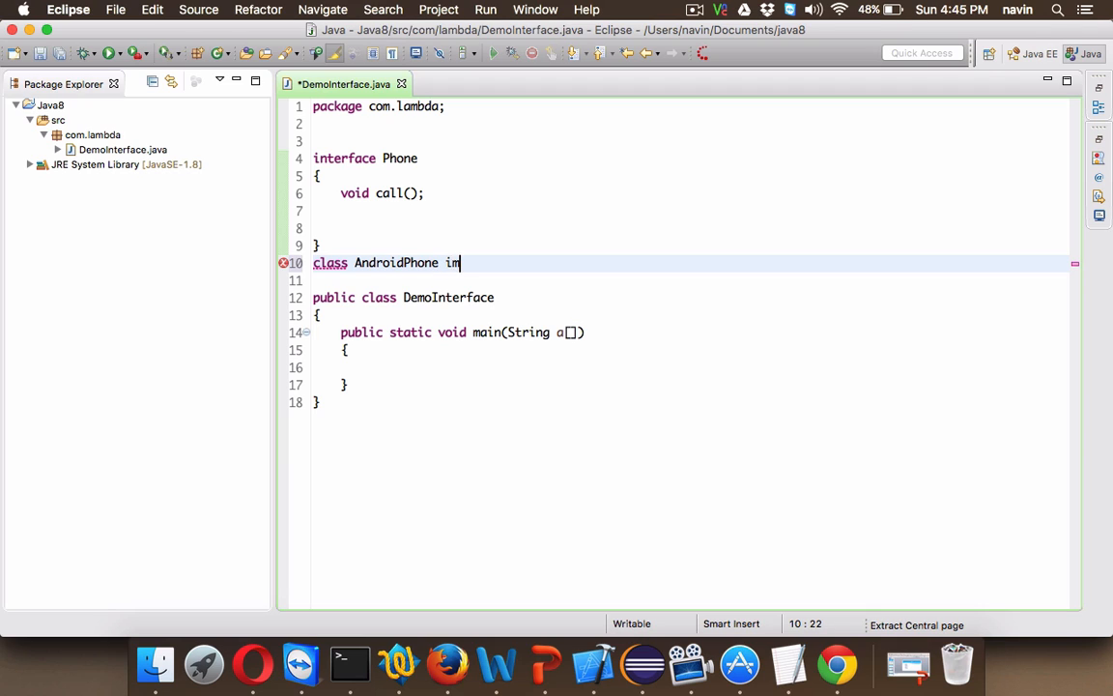
type("plements Phone")
type("{")
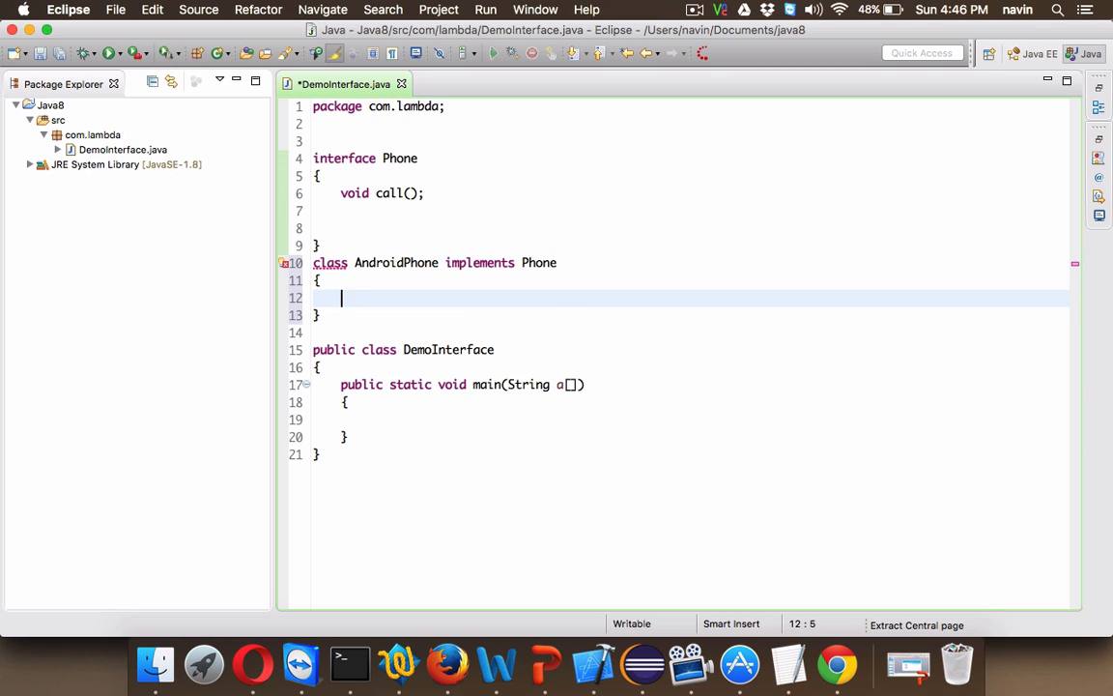
type("public void call")
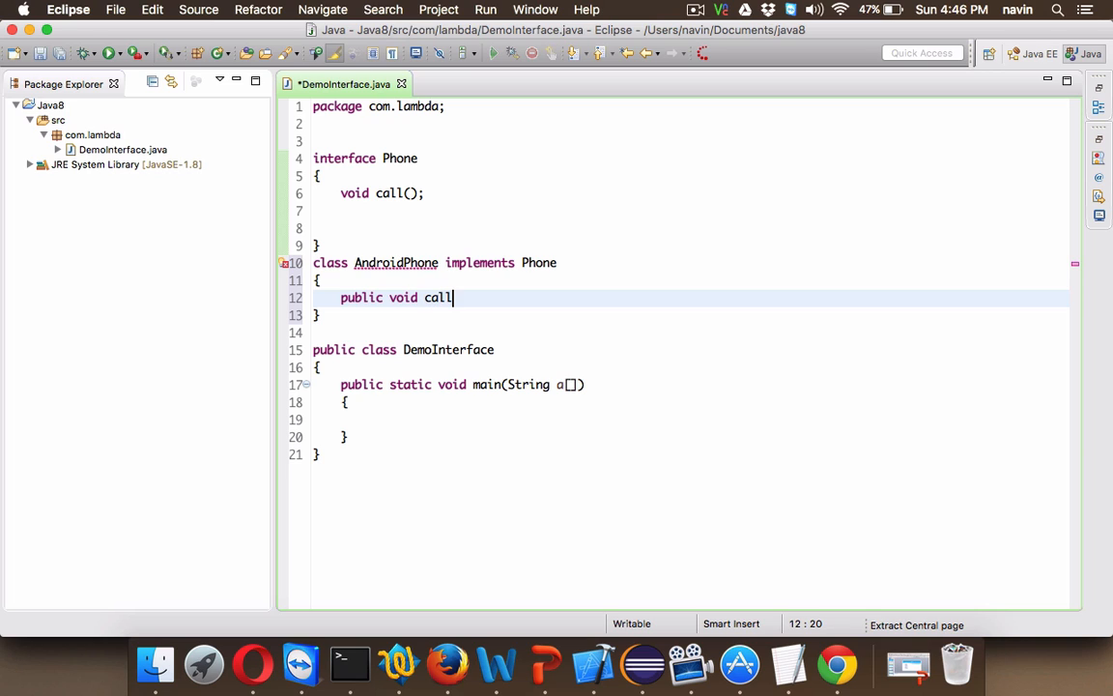
type("()")
type("{")
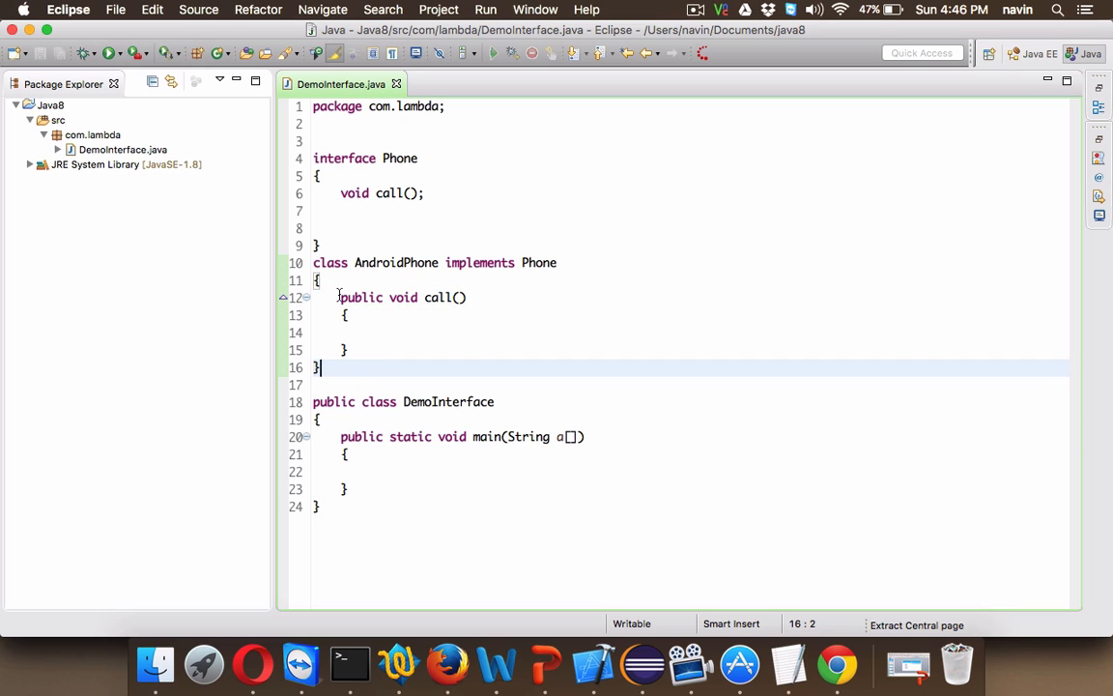
key("cmd+/")
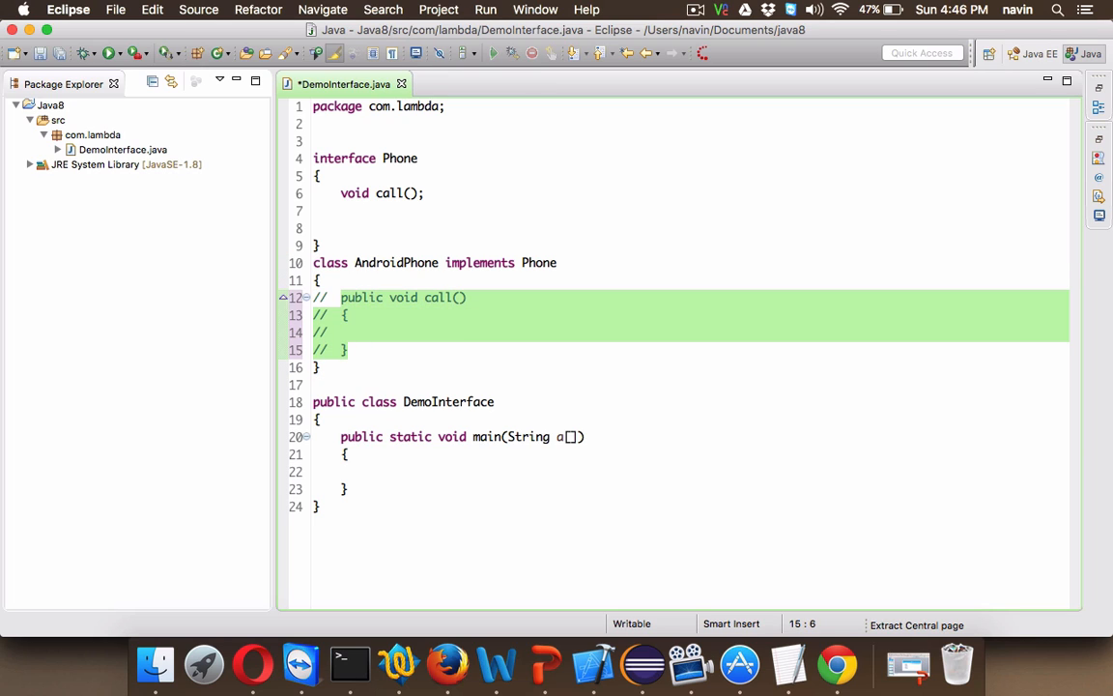
key("cmd+s")
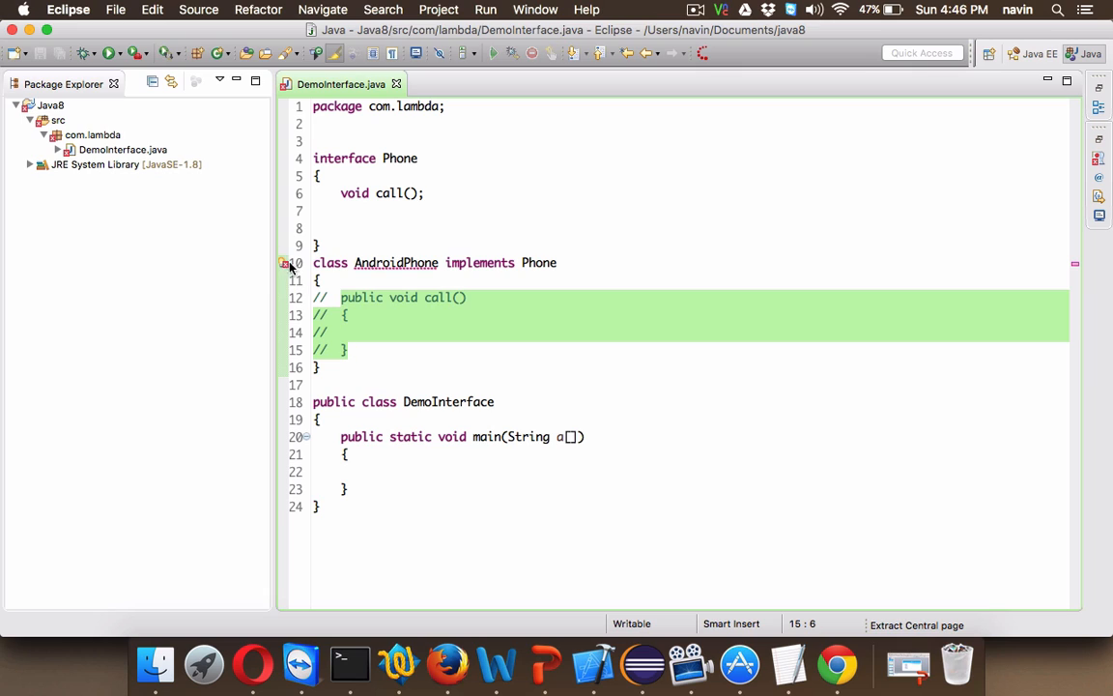
mouse_move(282, 263)
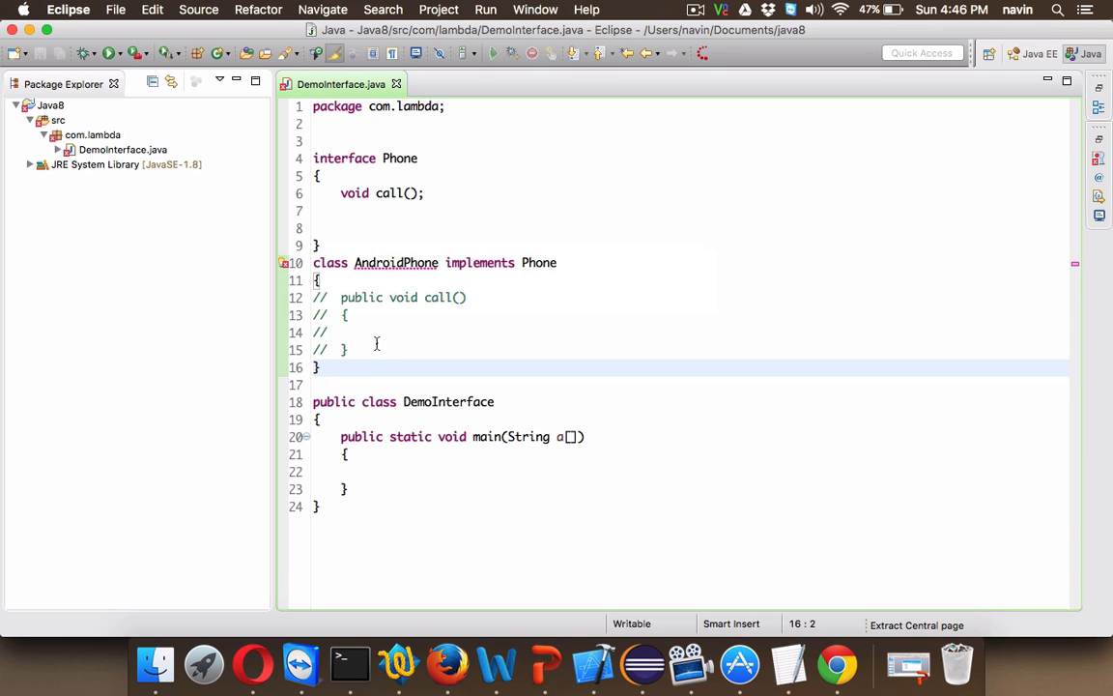
left_click_drag(313, 297, 351, 350)
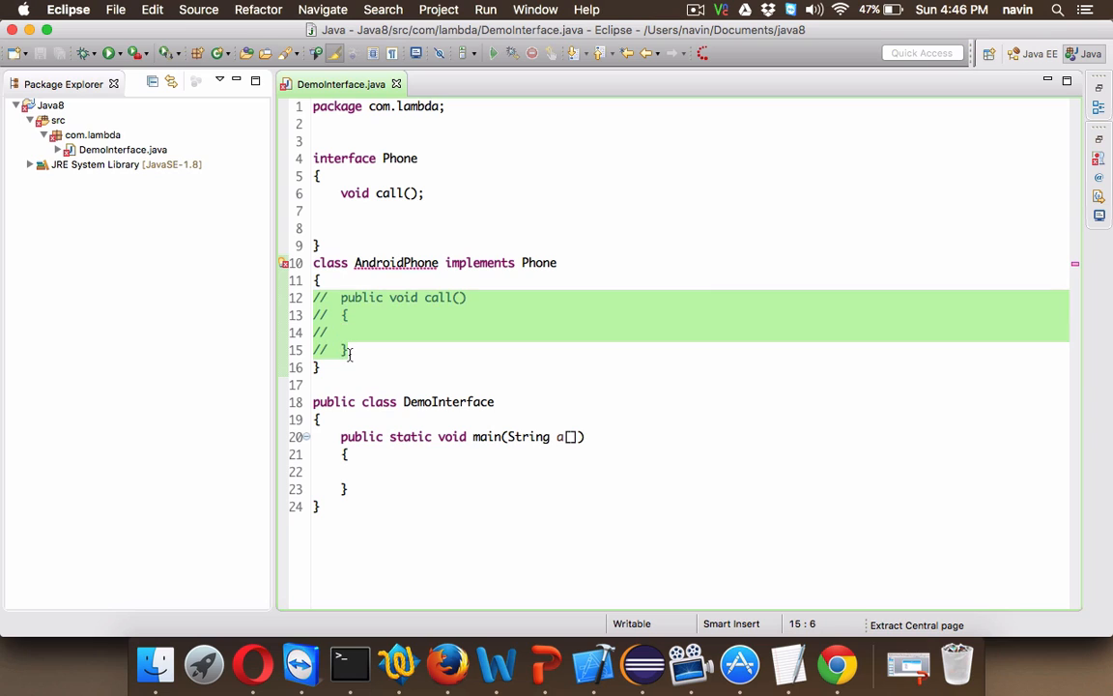
key("cmd+/")
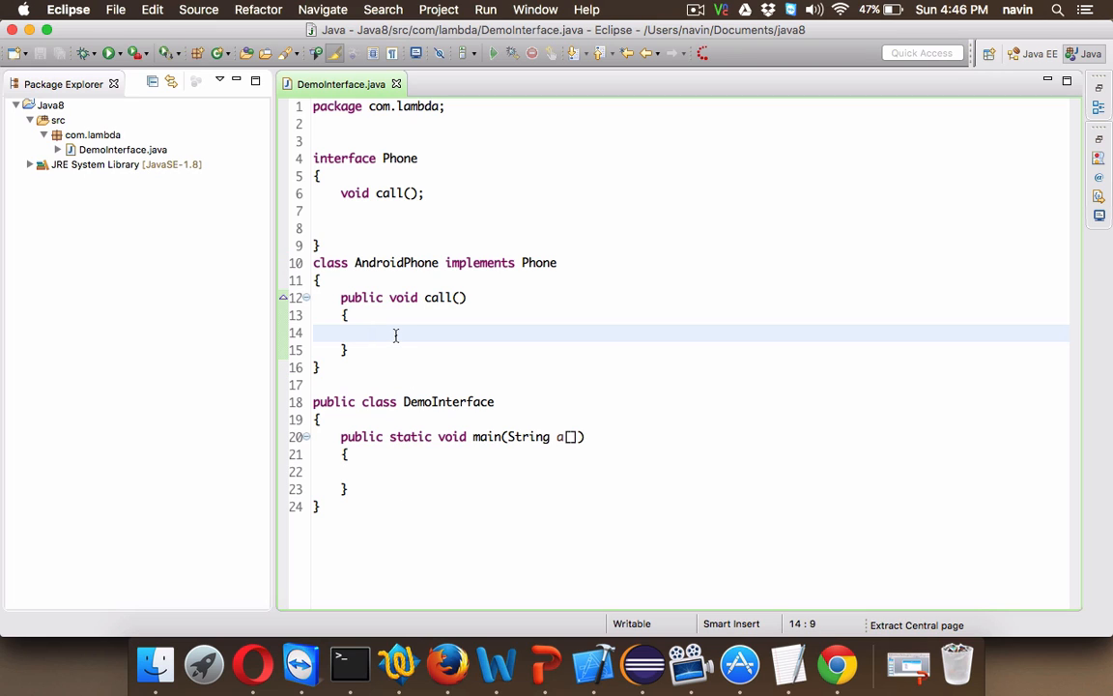
Make AndroidPhone's call() print "Calling" with System.out.println.
type("System.out.println();")
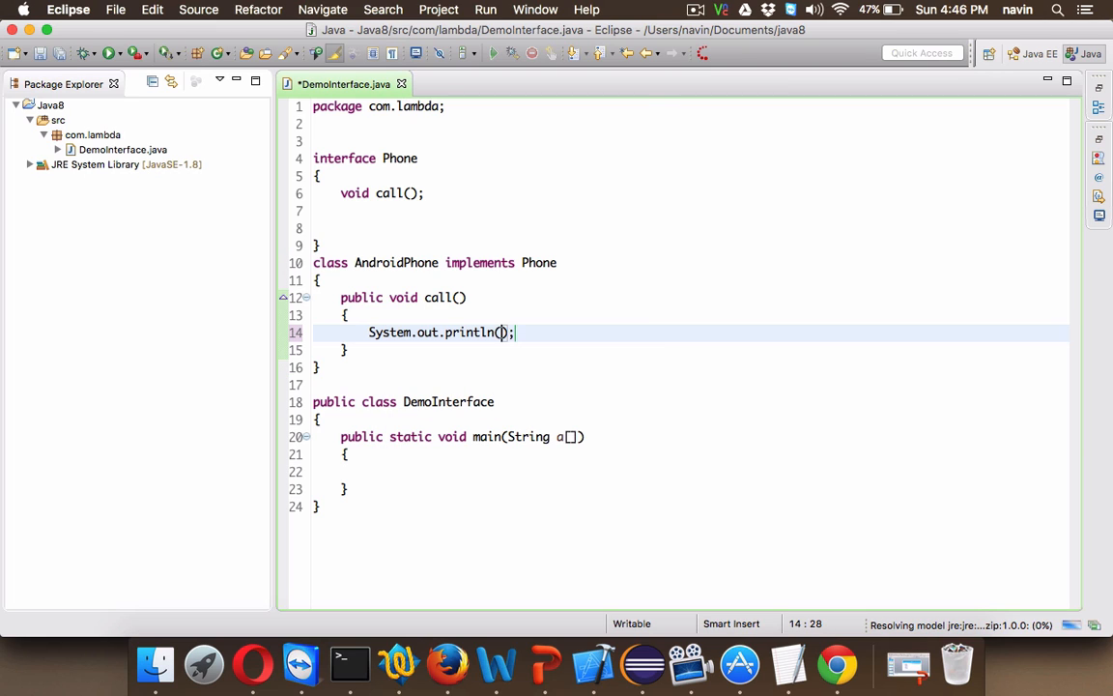
type("\"")
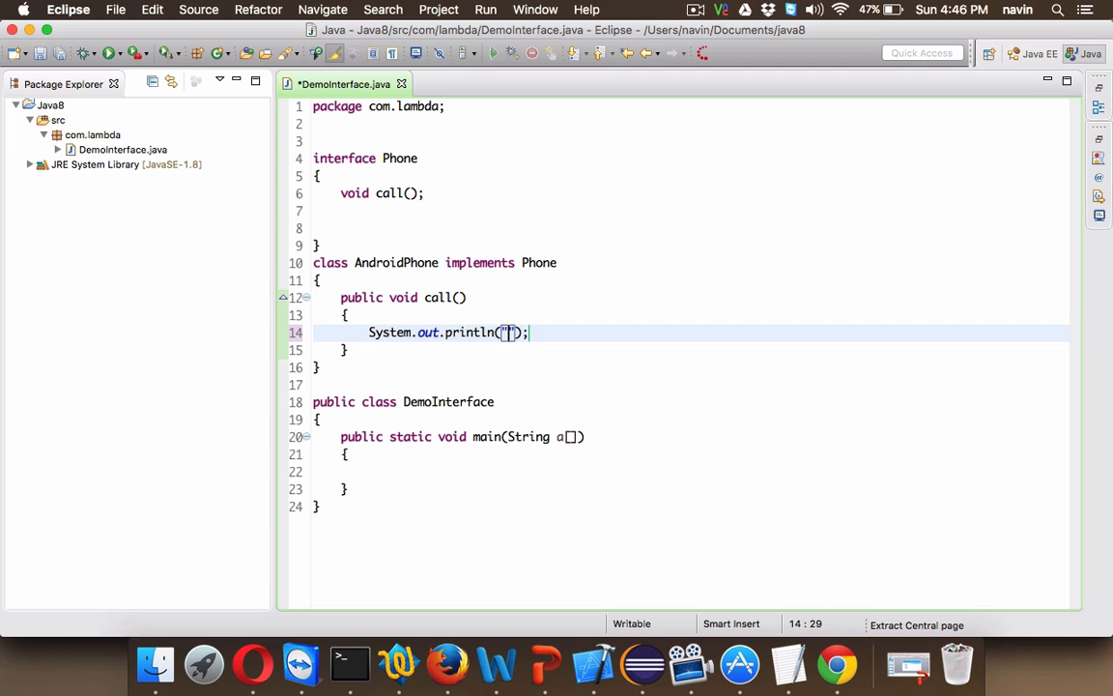
type("Calling")
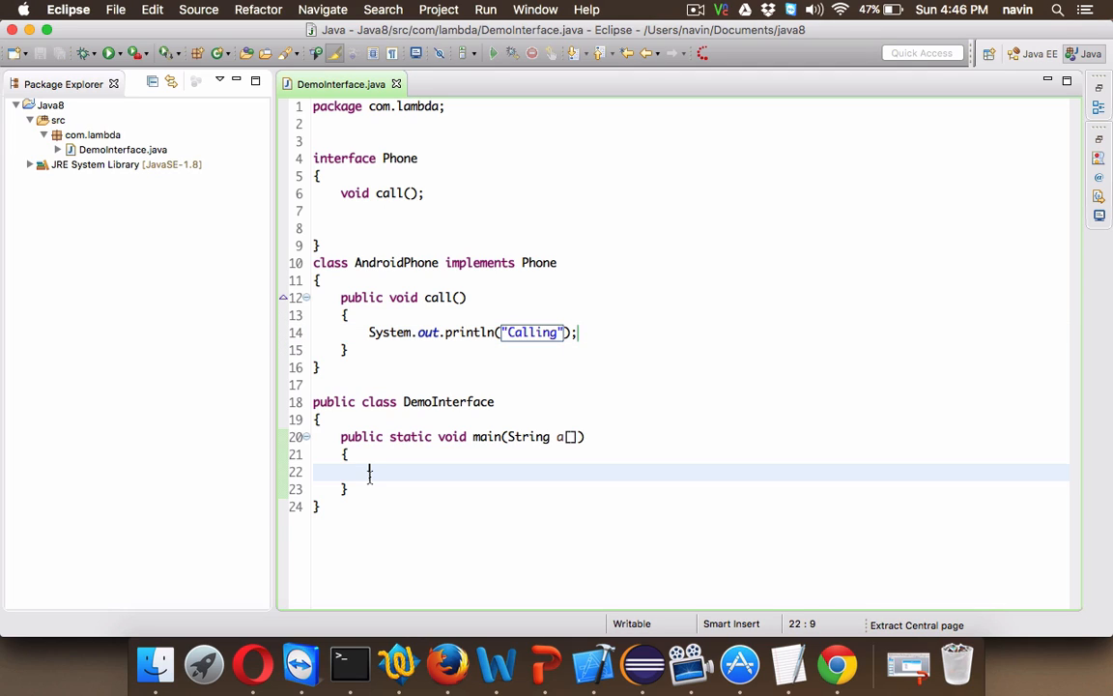
In main, create Phone p = new AndroidPhone() via content assist and call p.call().
type("Phone")
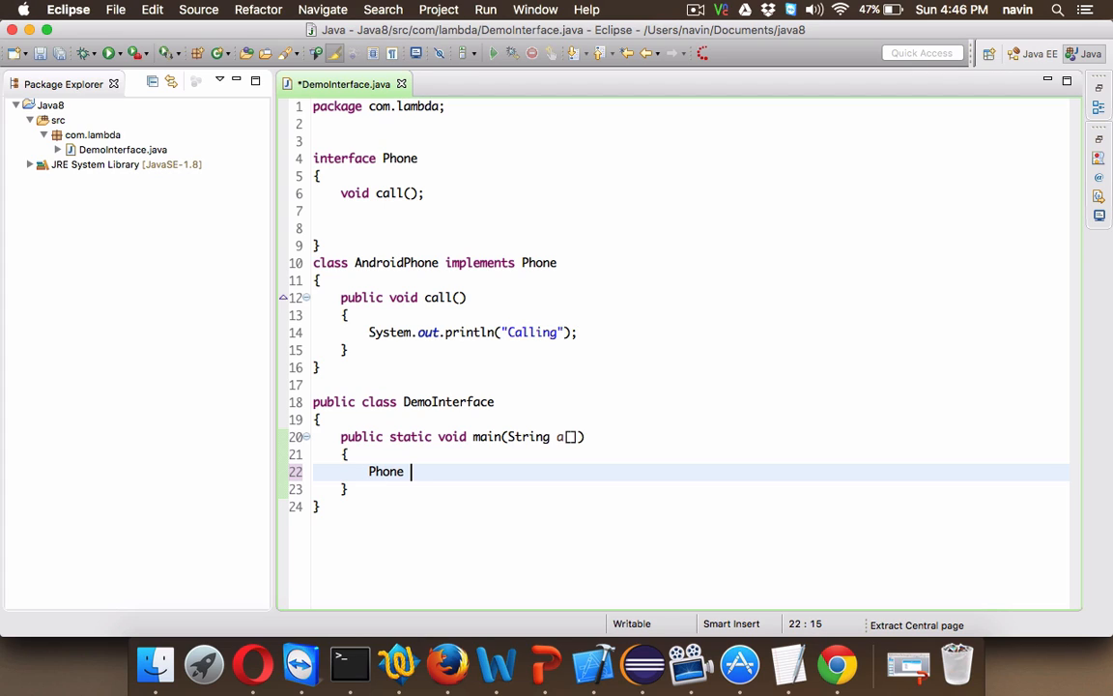
type("p = new")
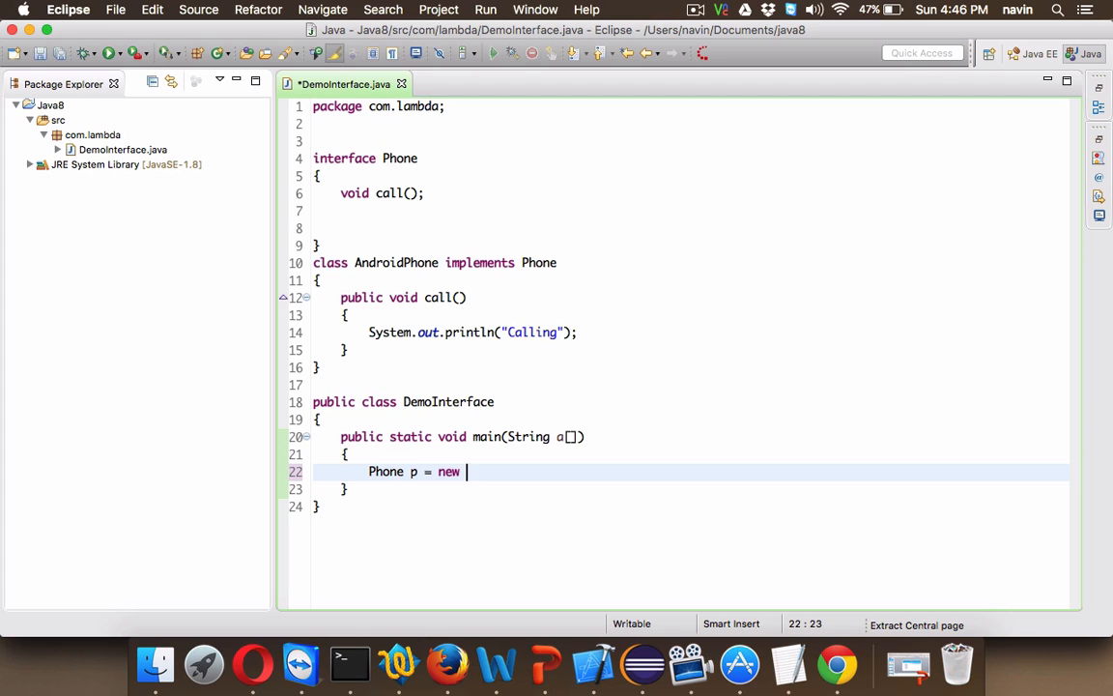
type("Ar")
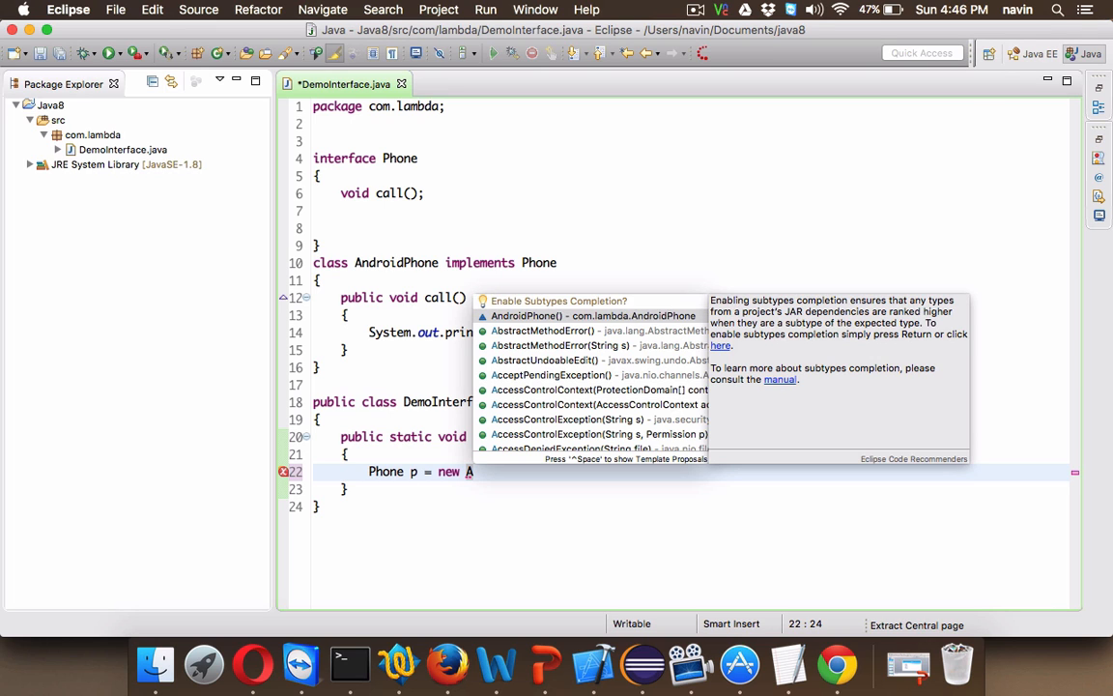
key("Return")
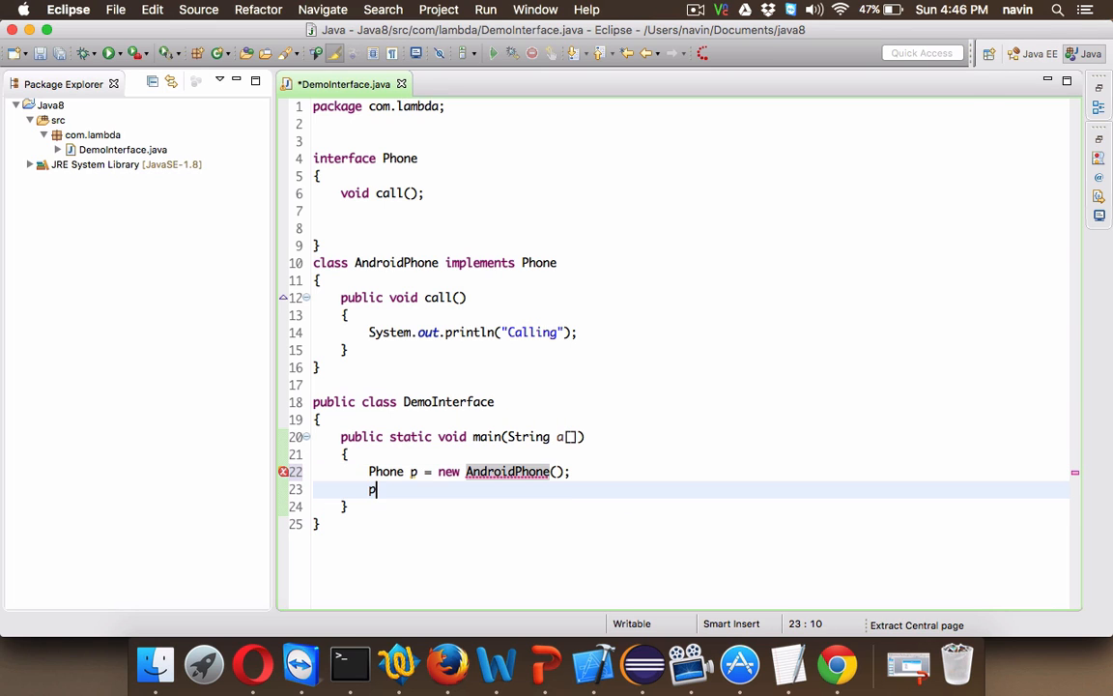
type(".call();")
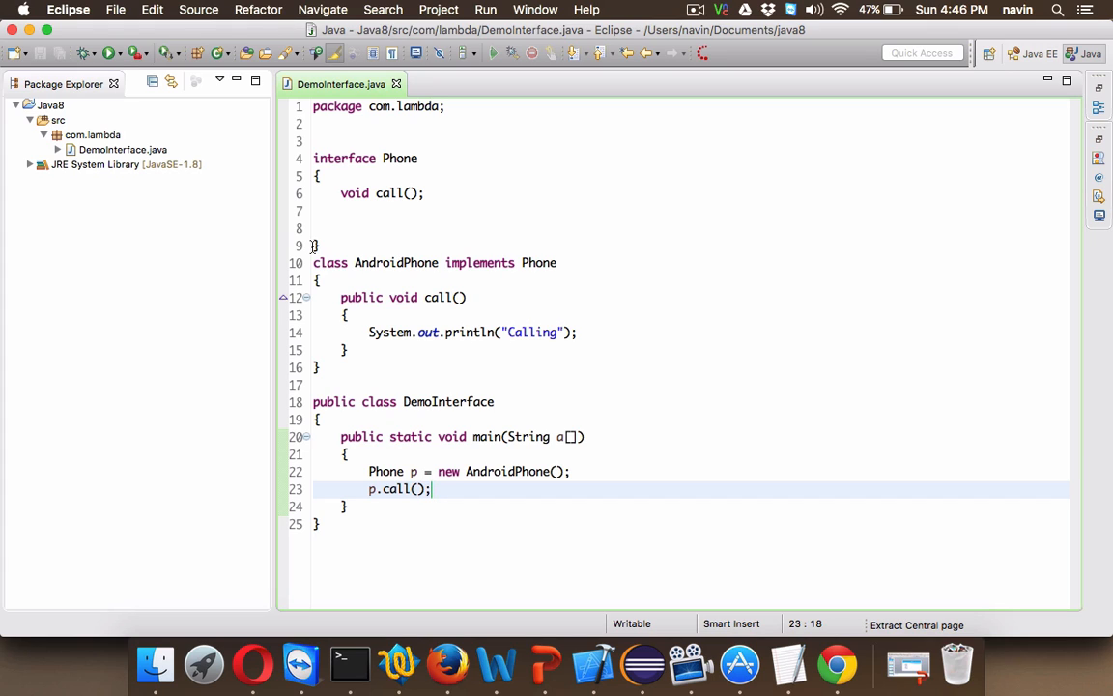
mouse_move(417, 242)
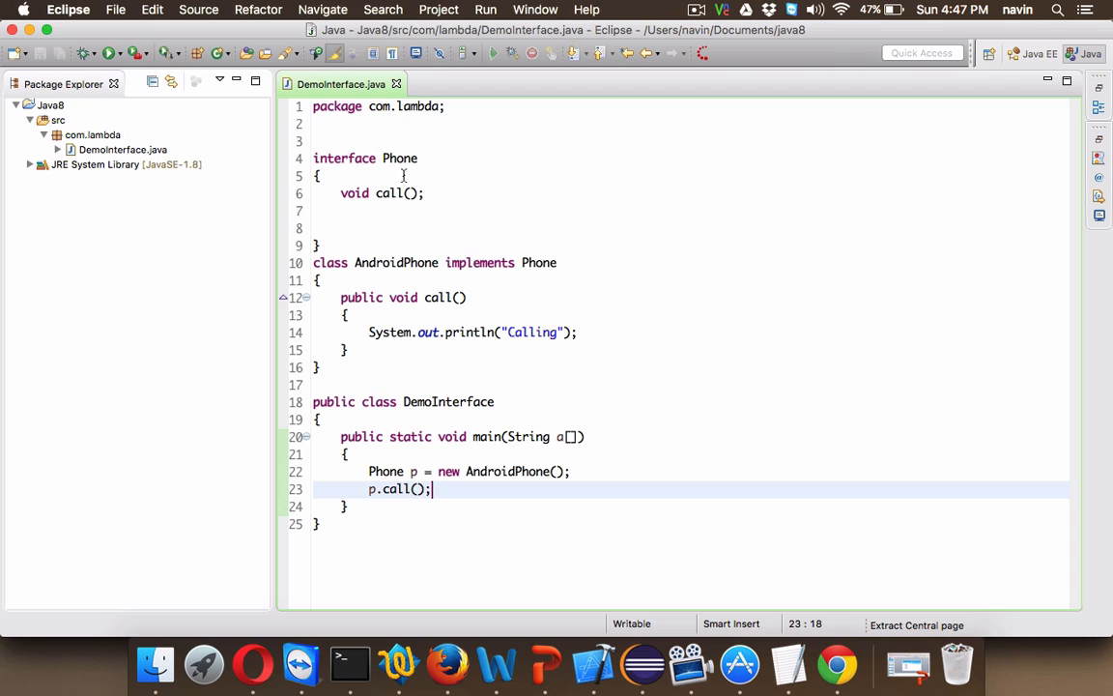
Add a void message(); declaration below call() in the Phone interface.
double_click(400, 159)
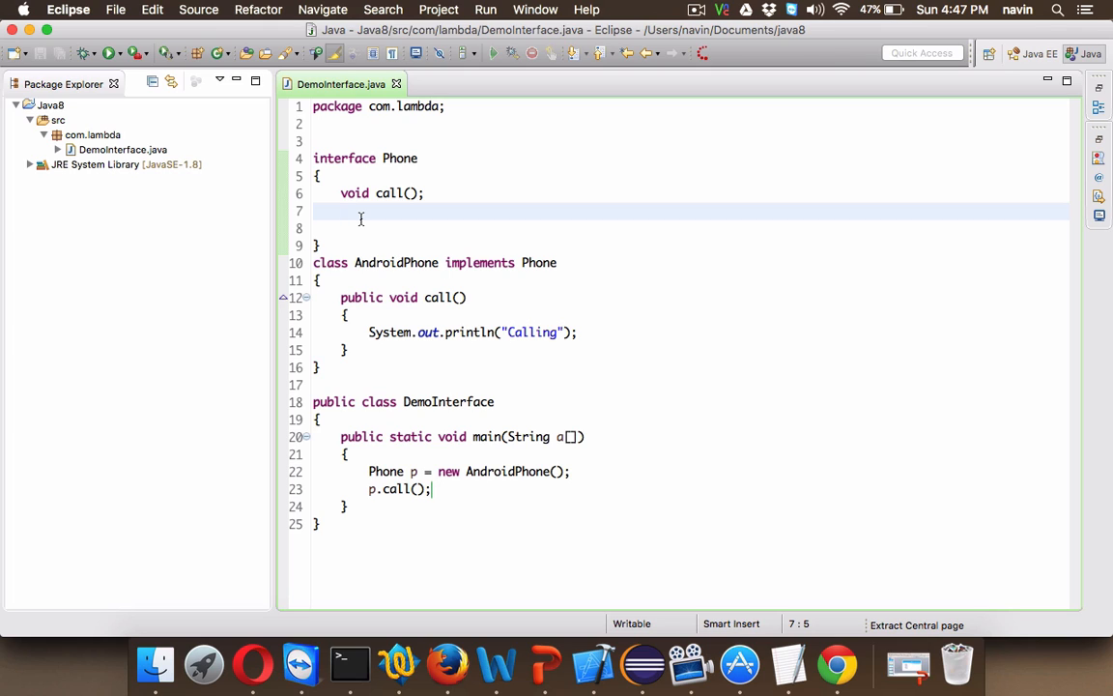
type("void")
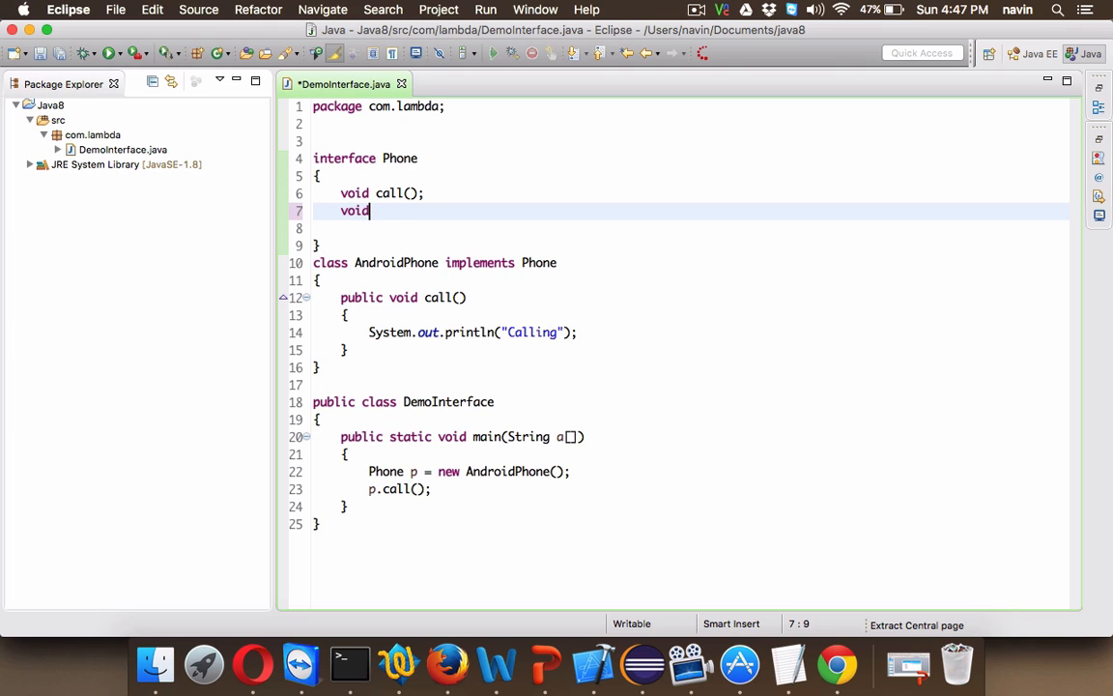
type("mess")
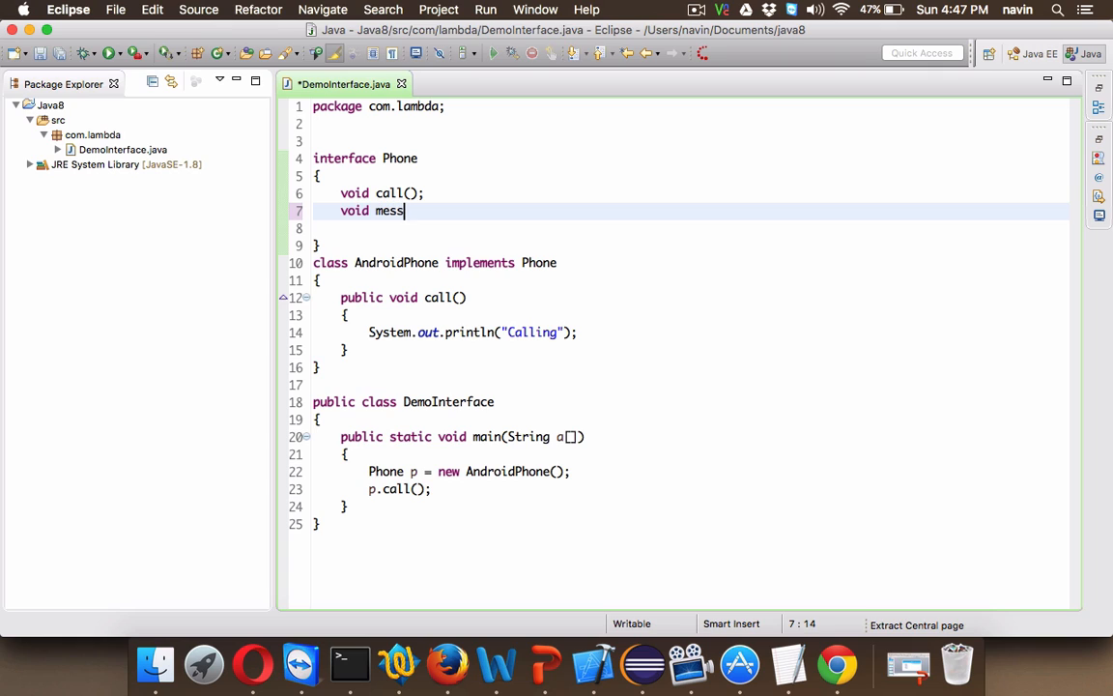
type("age();")
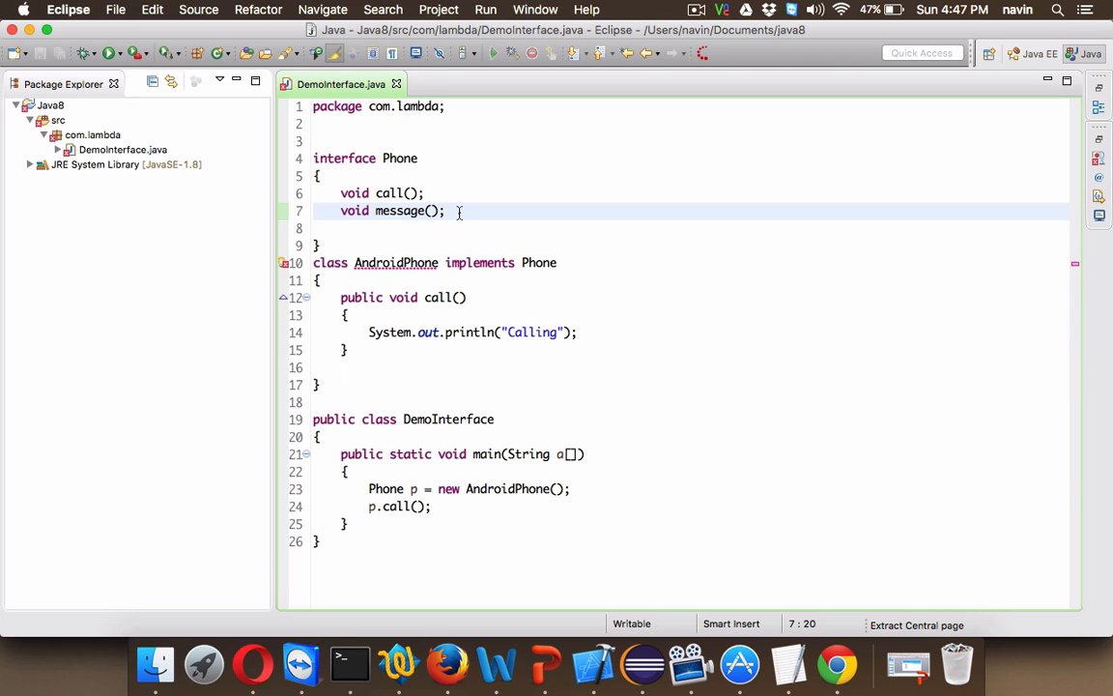
Rewrite it as void message() followed by an opening brace for a method body.
left_click(447, 211)
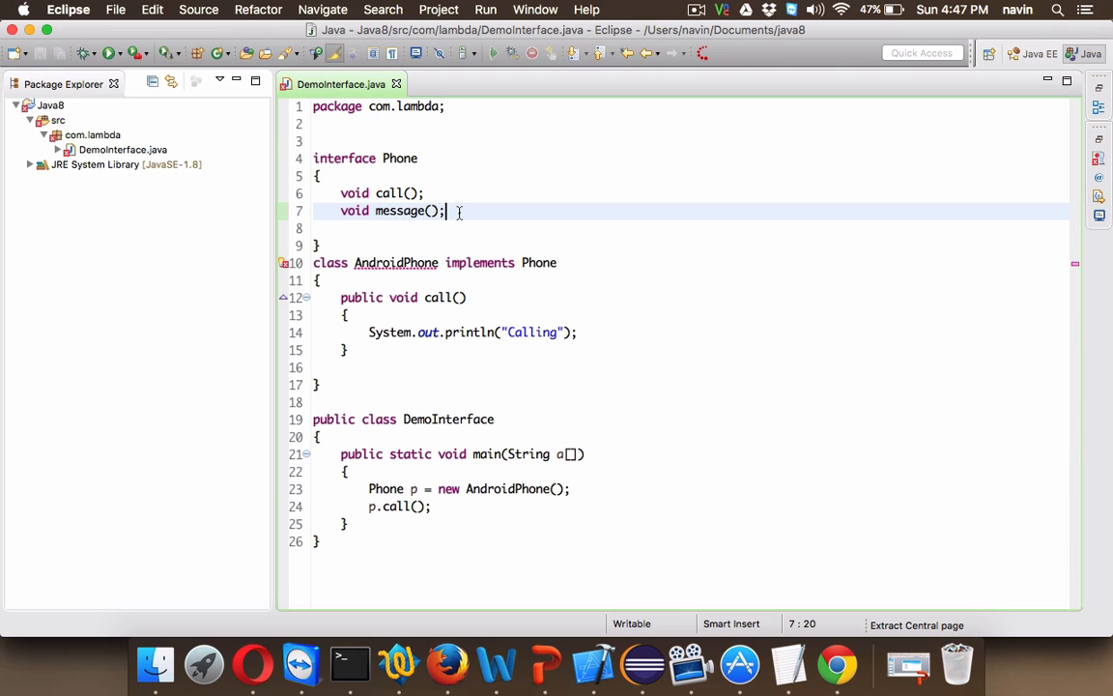
key("backspace")
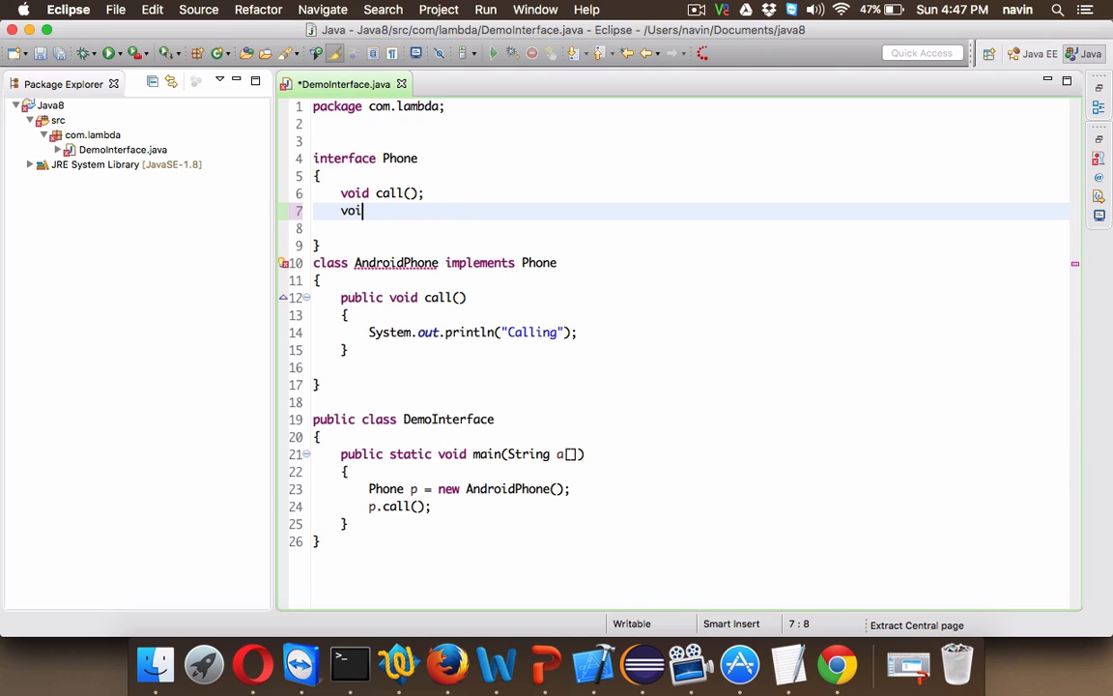
key("BackSpace")
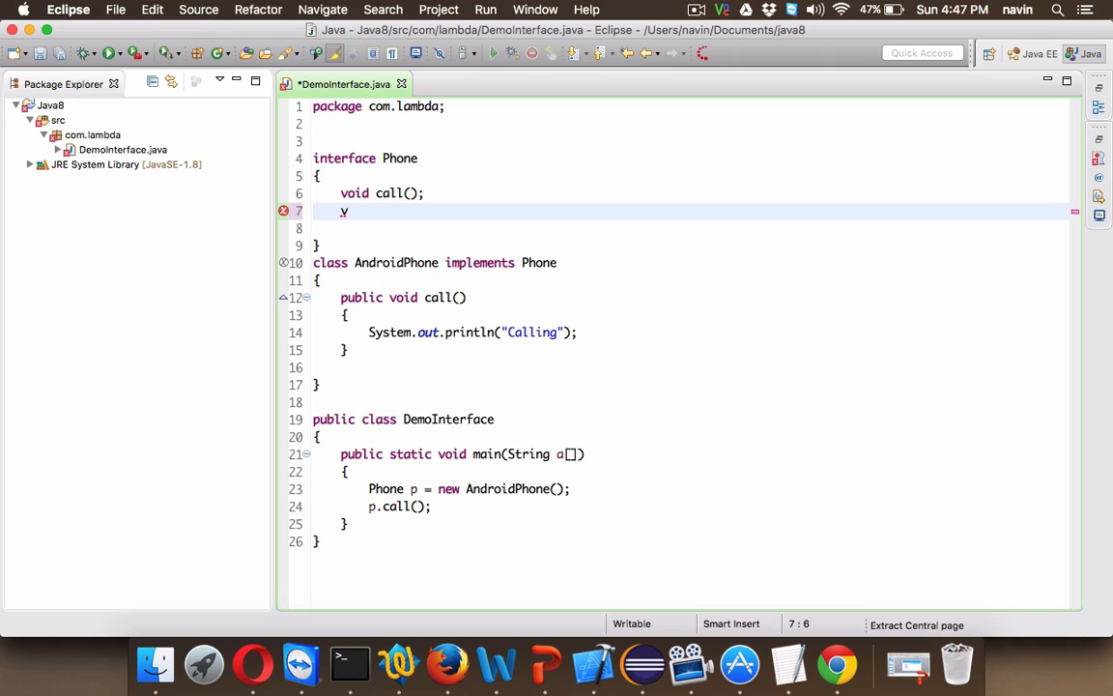
type("oid m")
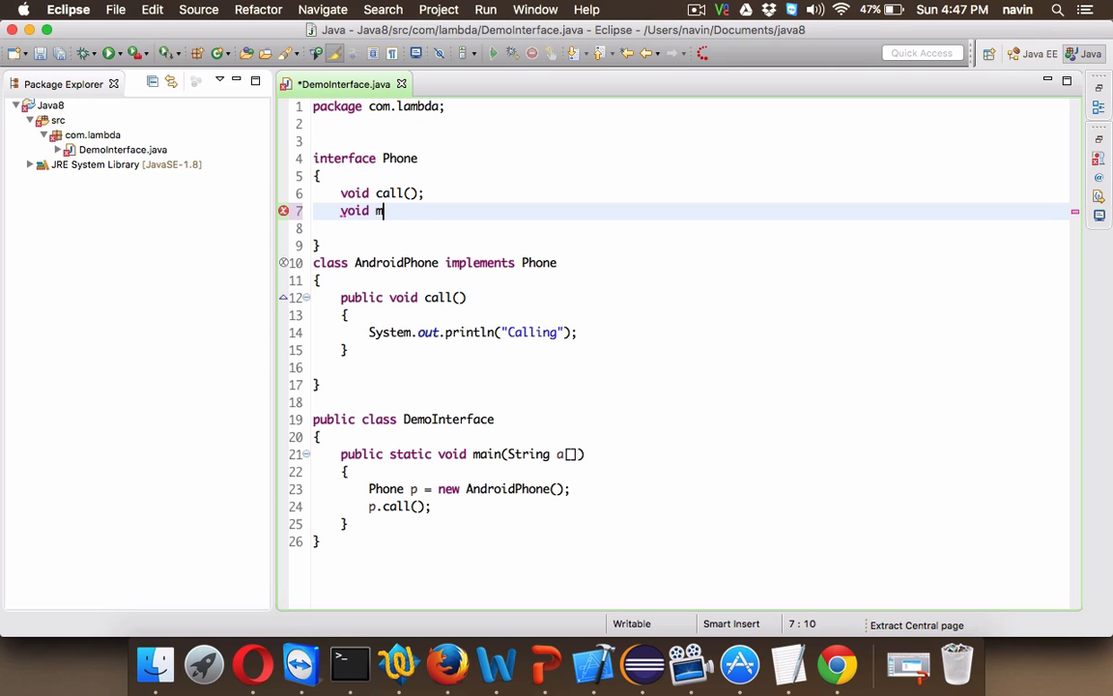
type("essage()")
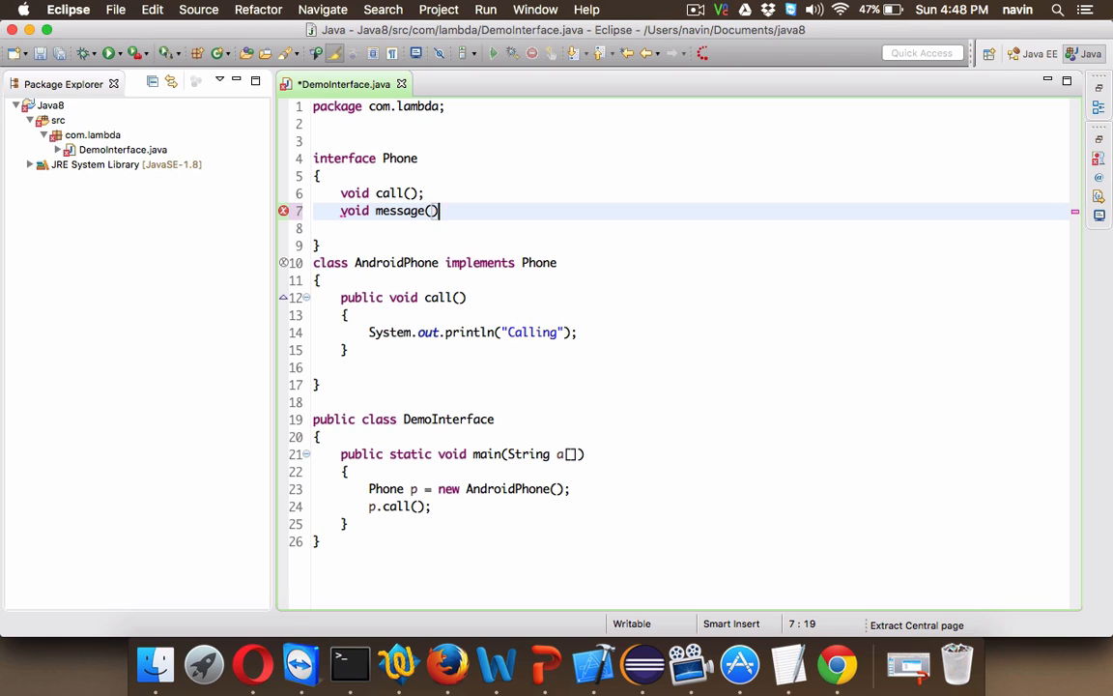
type("{")
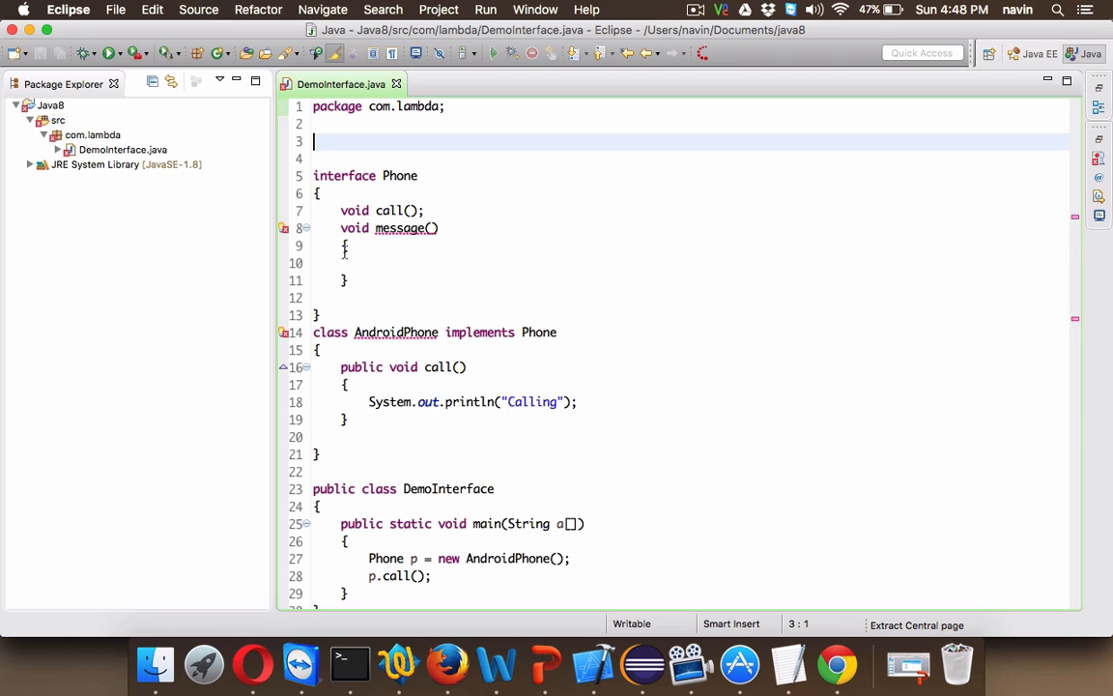
Make message() a default method whose body prints "sent".
left_click(386, 228)
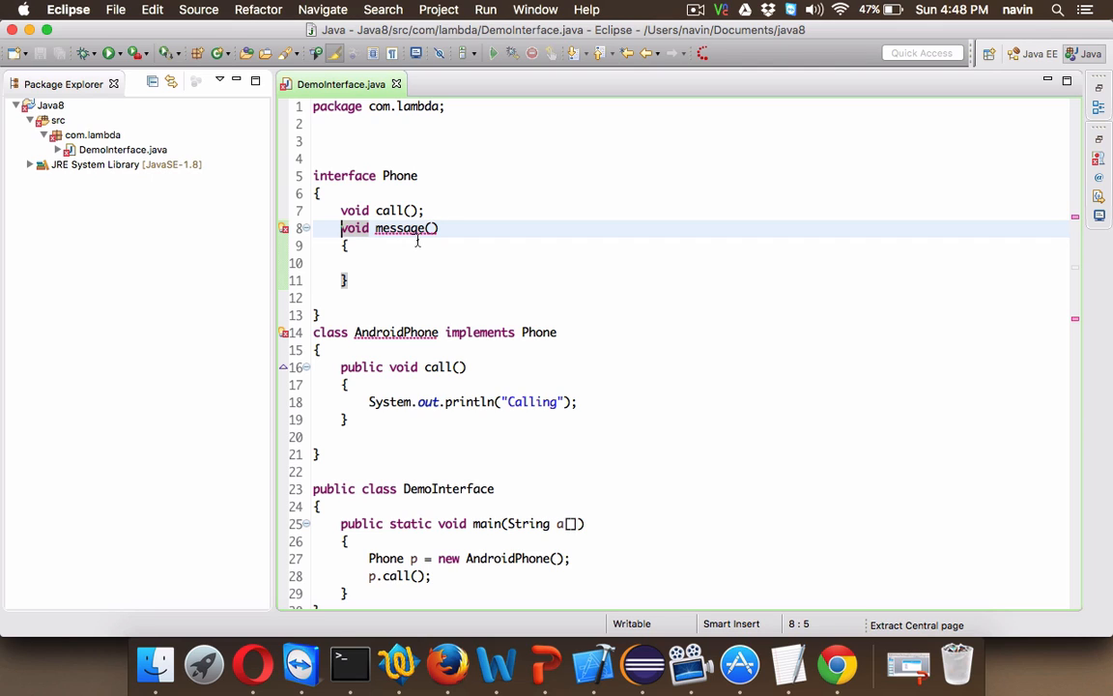
type("d")
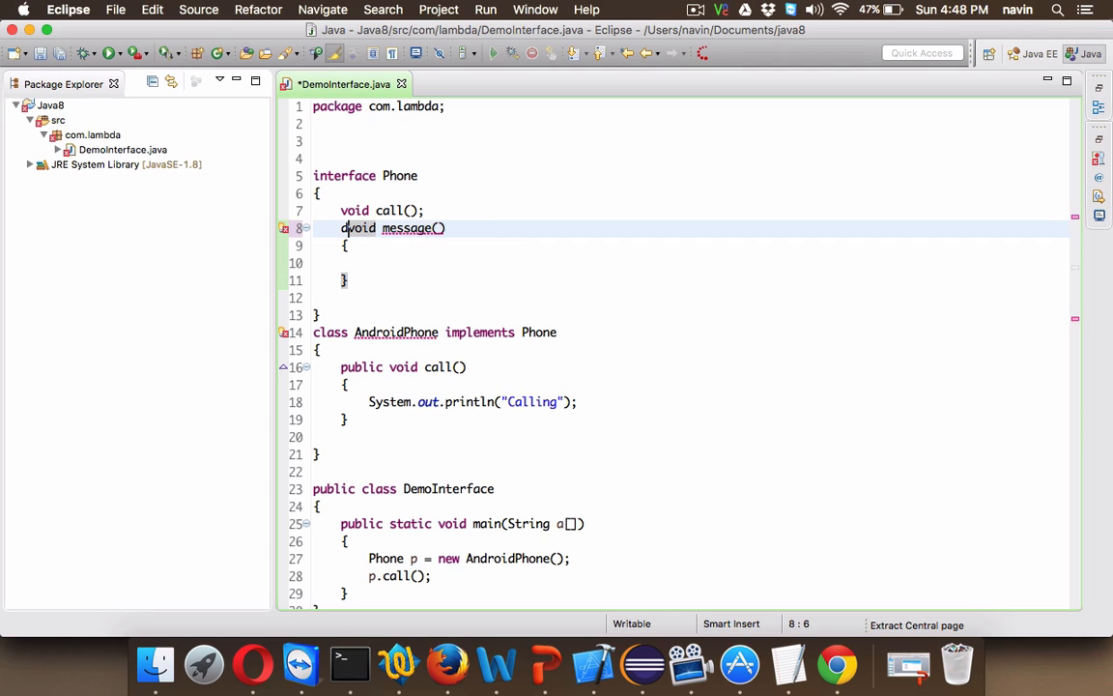
type("default")
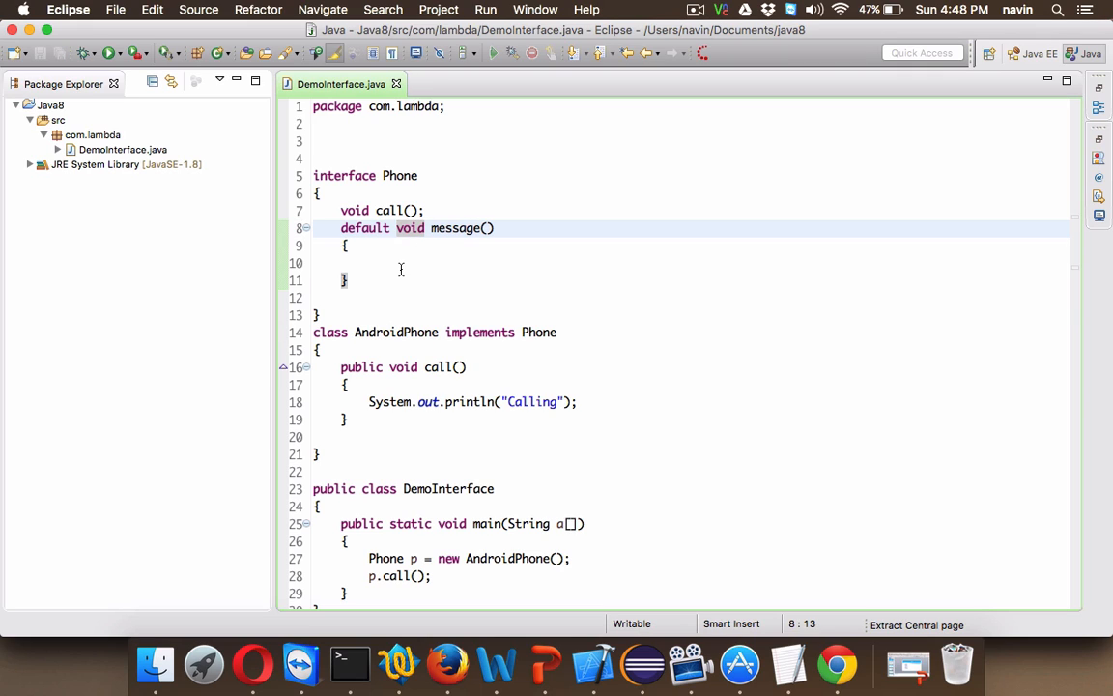
left_click(402, 263)
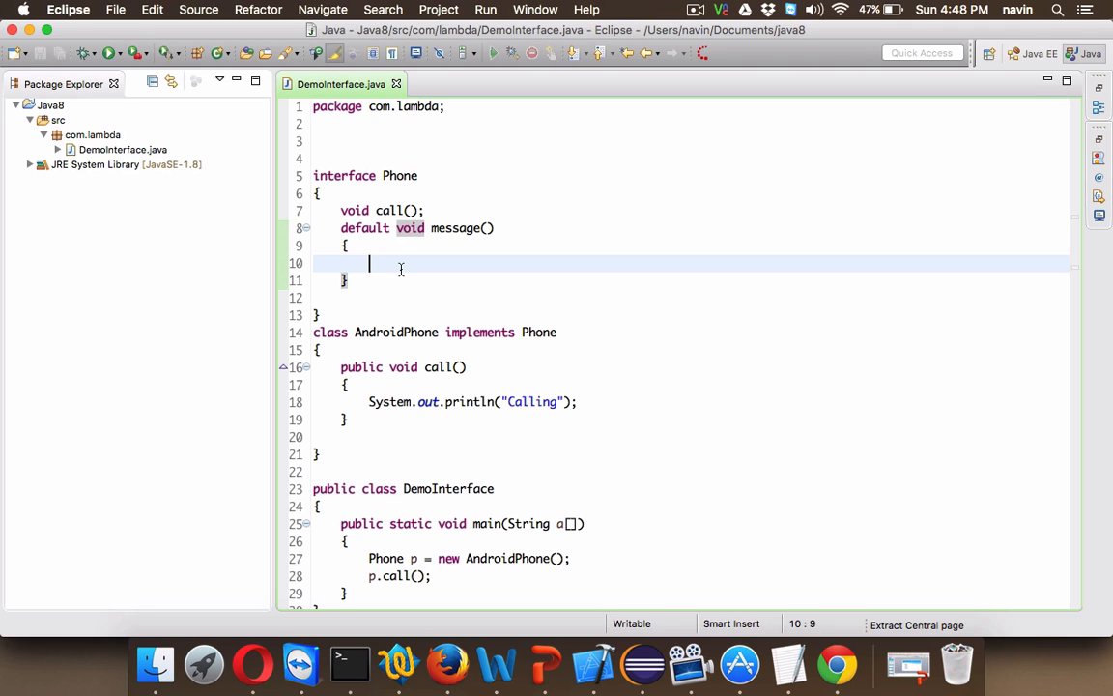
type("System.out.println(\"\");")
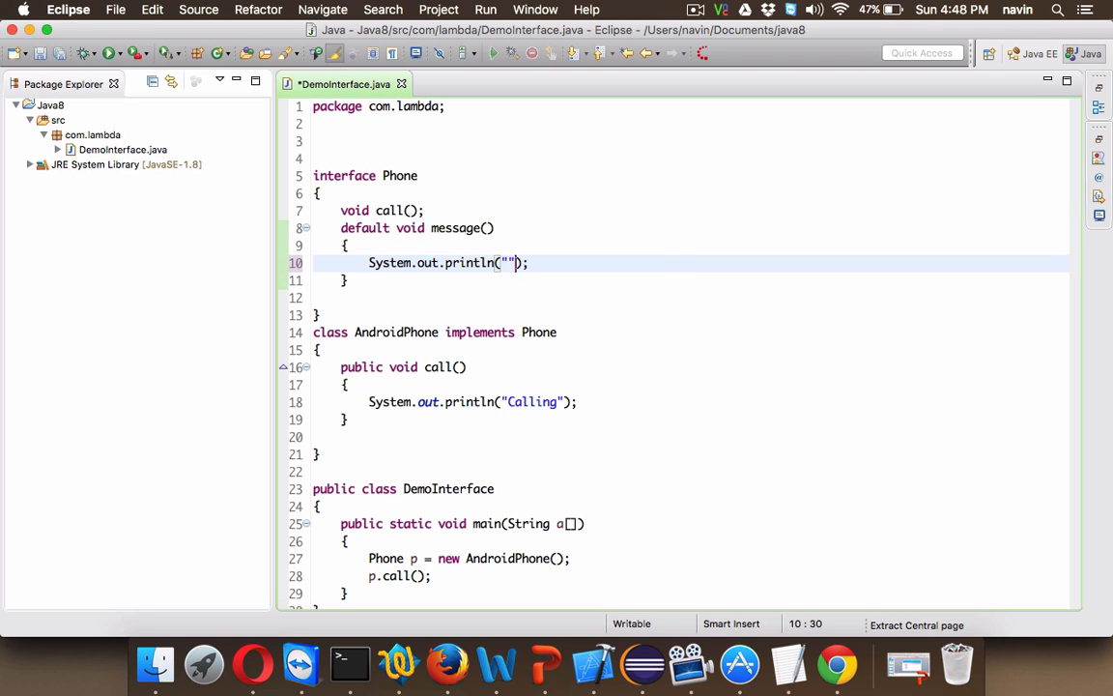
type("sent")
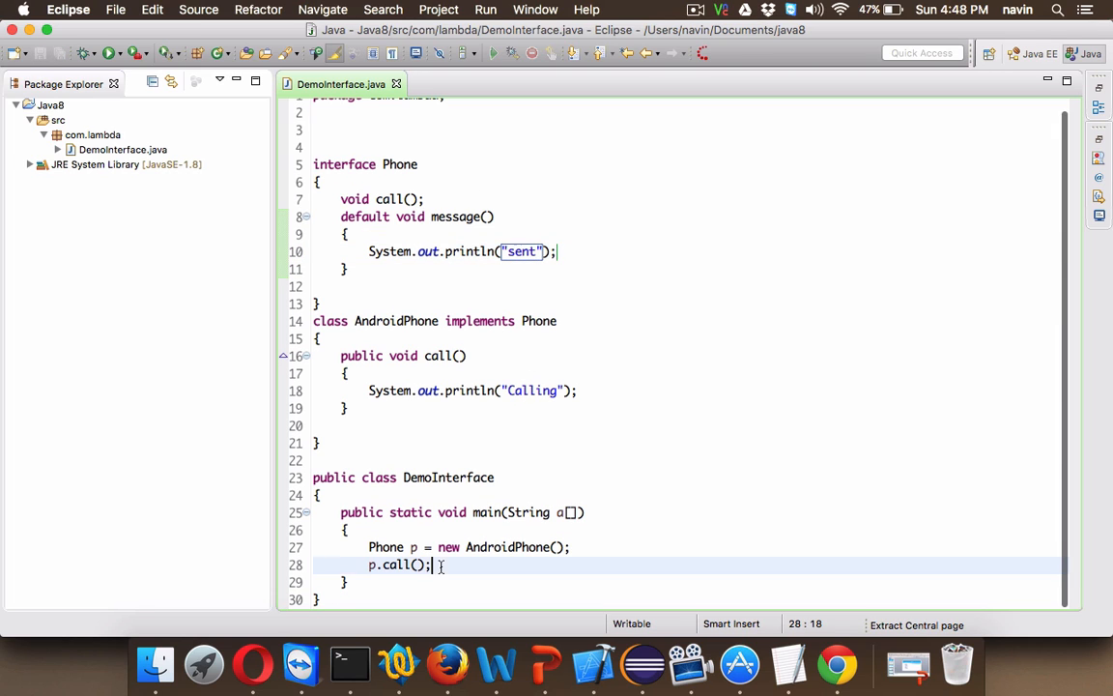
Call p.message() after p.call() in main.
type("p.se")
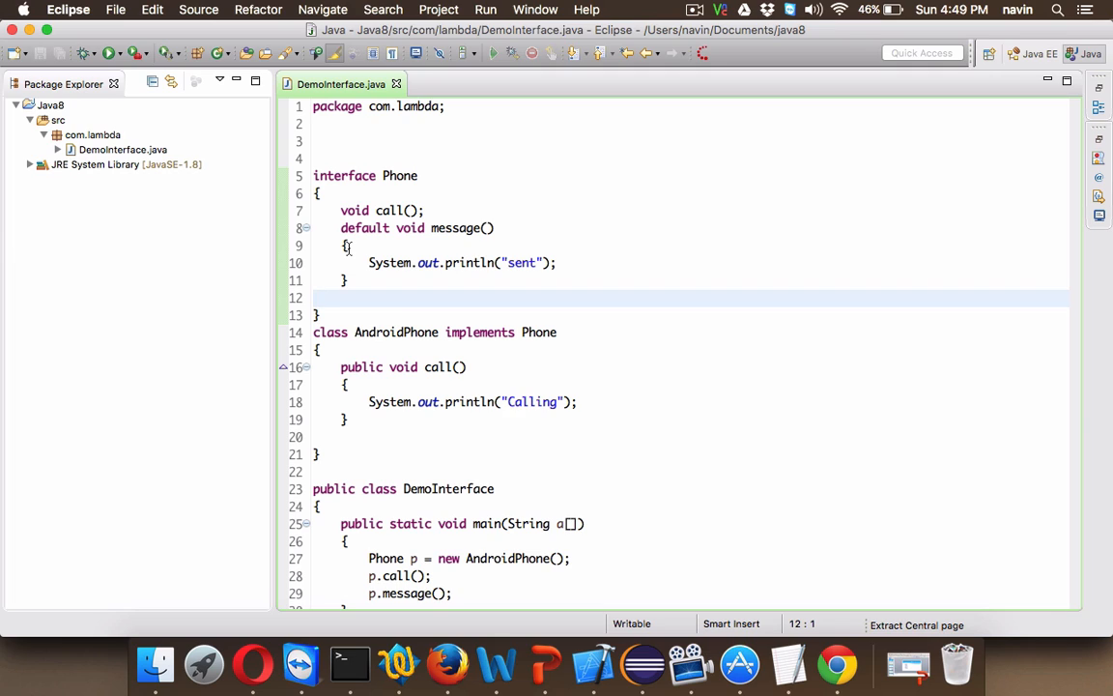
left_click(313, 297)
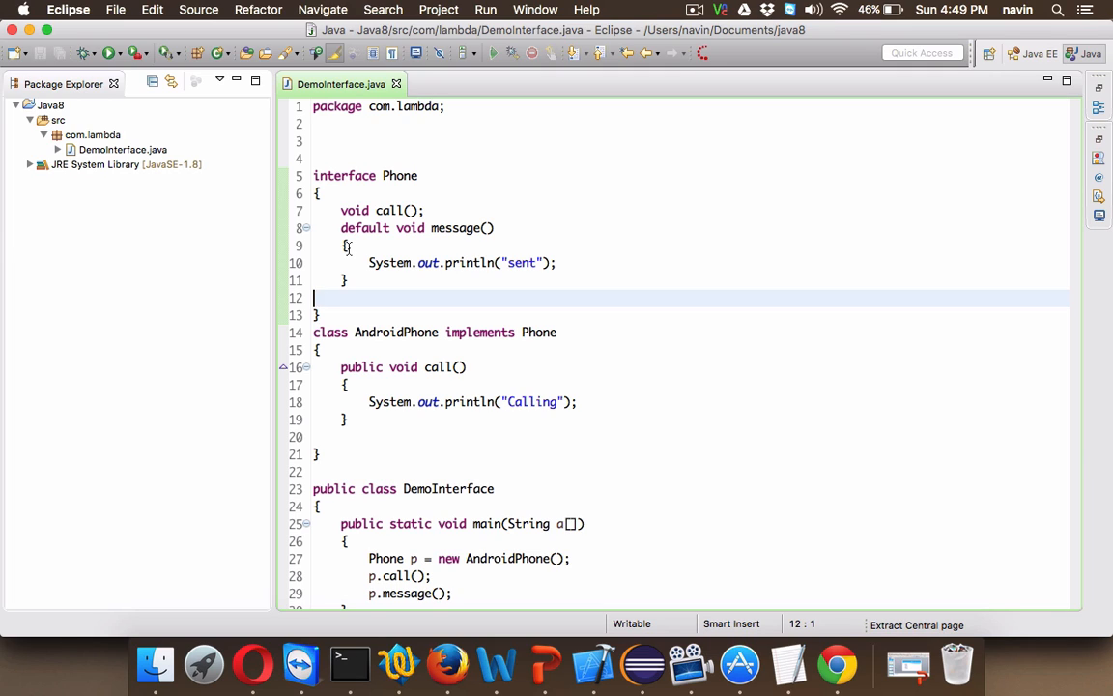